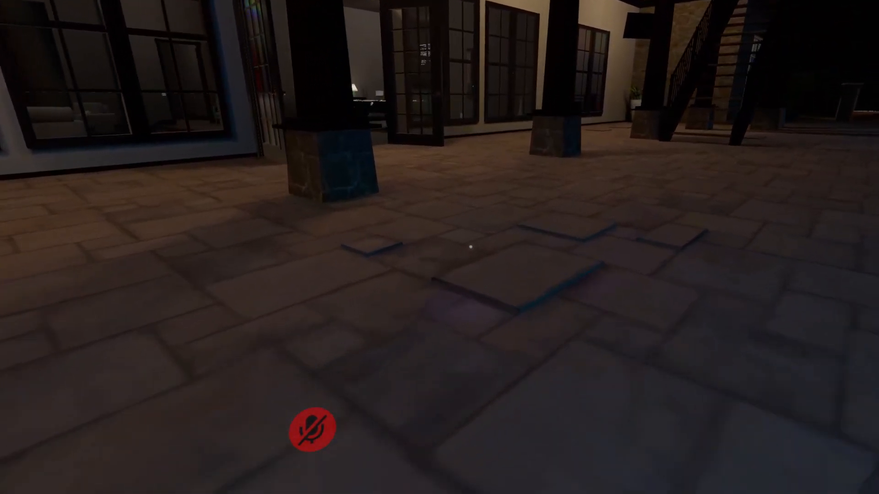
mouse_move(469, 247)
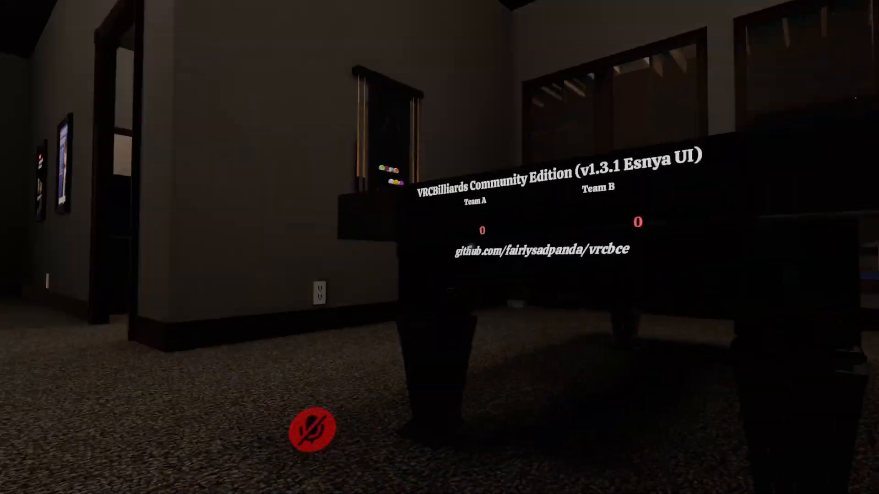
mouse_move(440, 247)
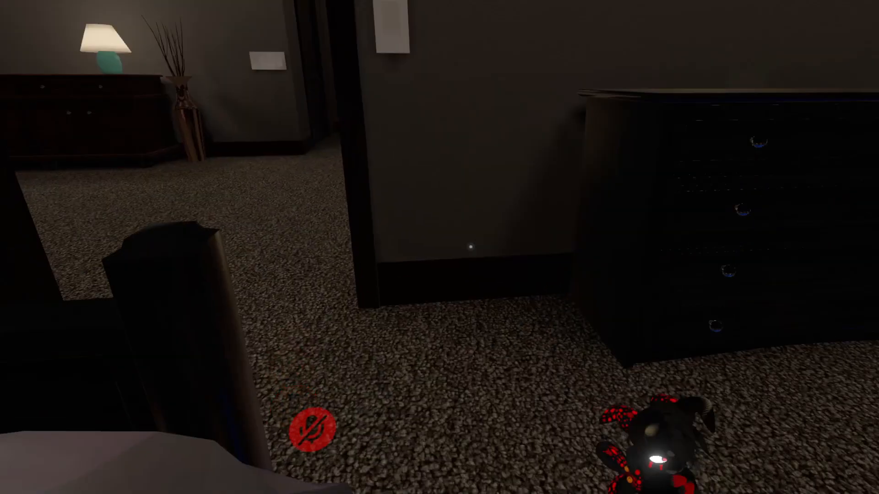
mouse_move(468, 246)
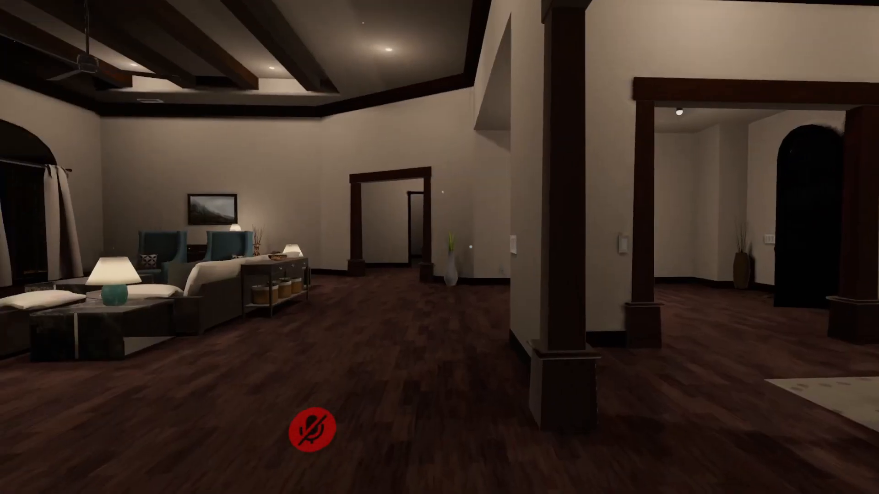
mouse_move(440, 247)
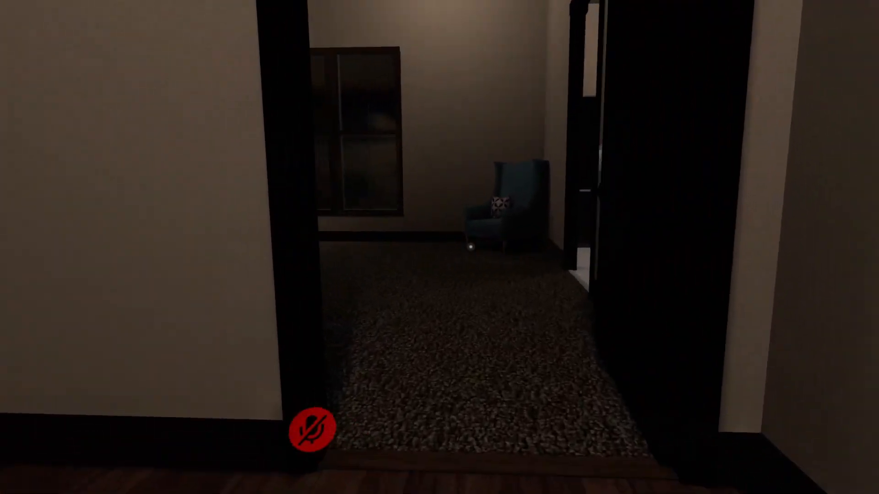
mouse_move(439, 247)
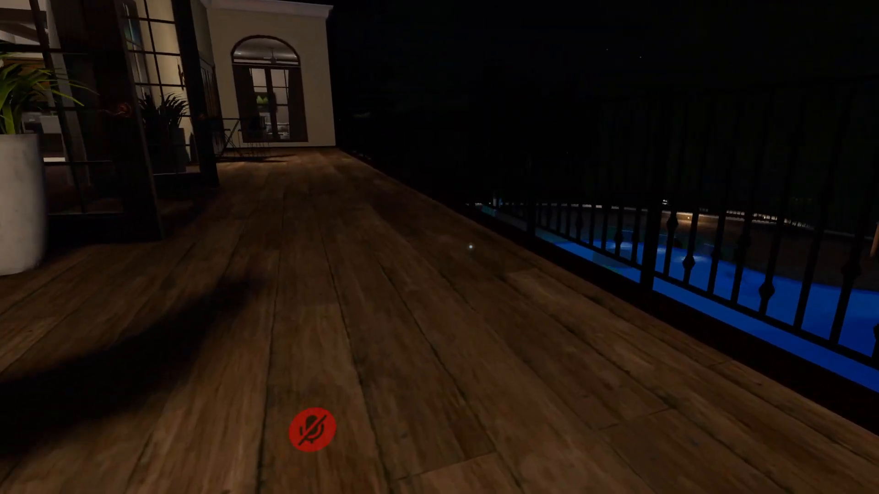
scroll(left, 3)
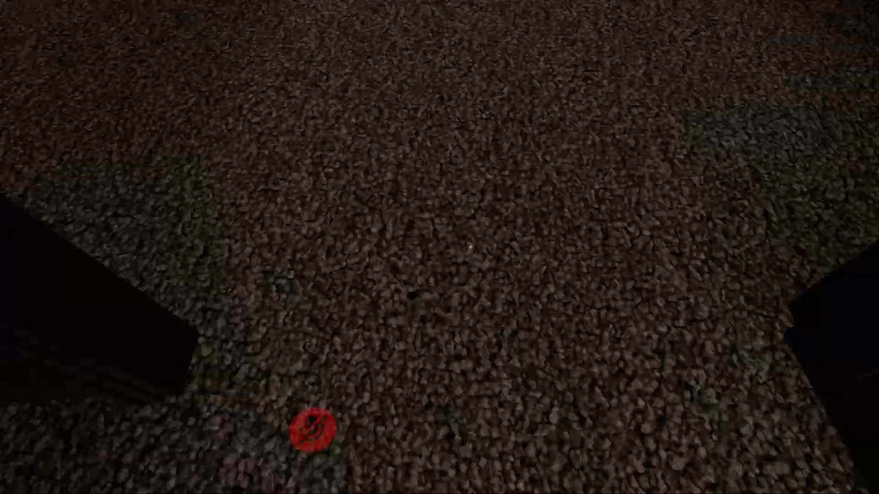
mouse_move(440, 247)
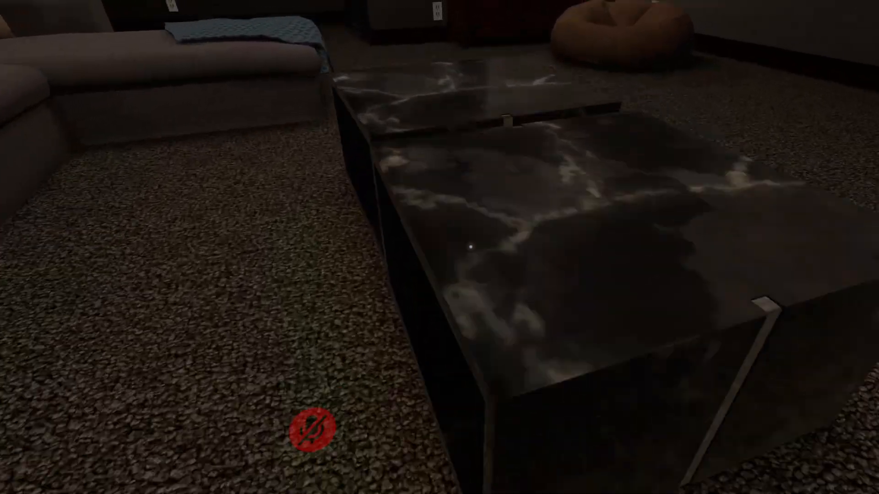
mouse_move(469, 255)
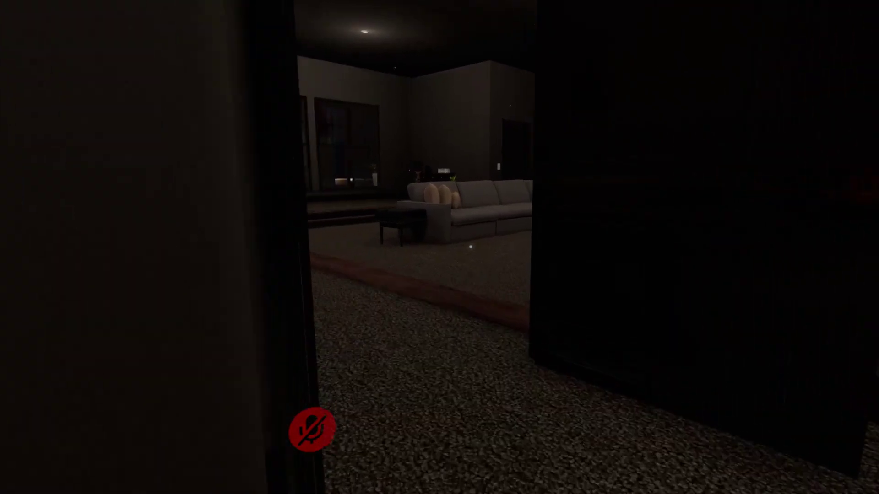
mouse_move(439, 247)
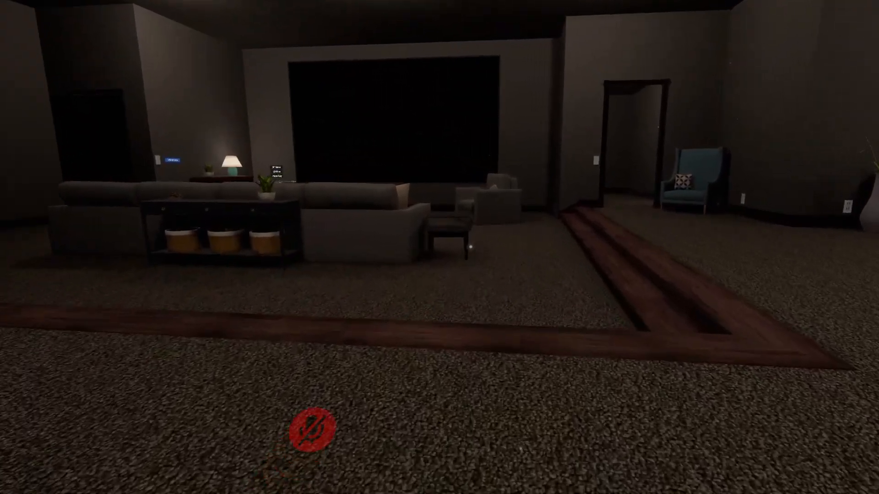
mouse_move(439, 248)
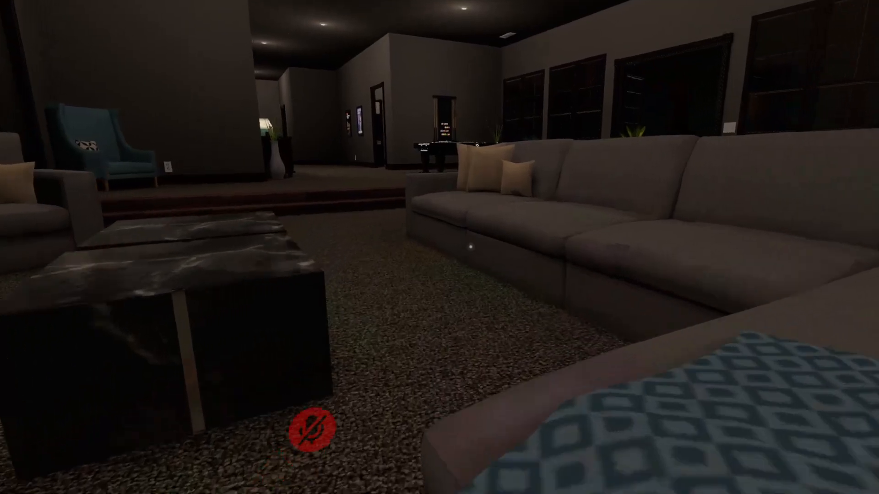
mouse_move(440, 247)
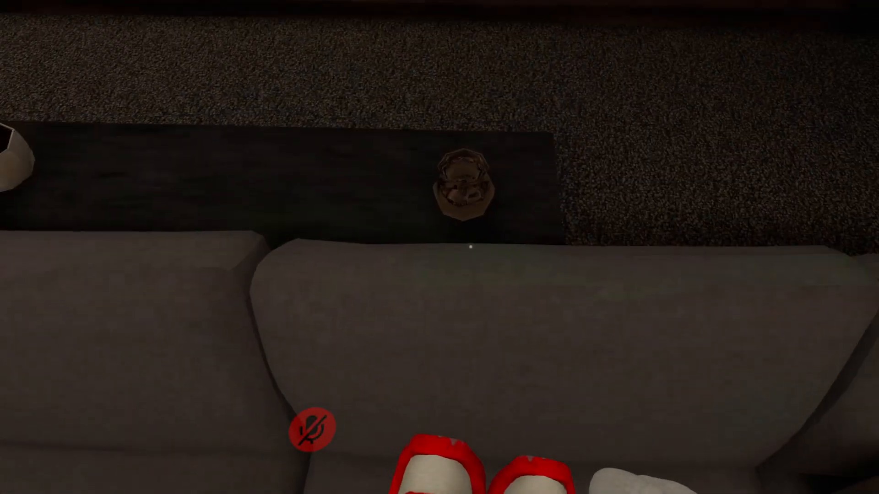